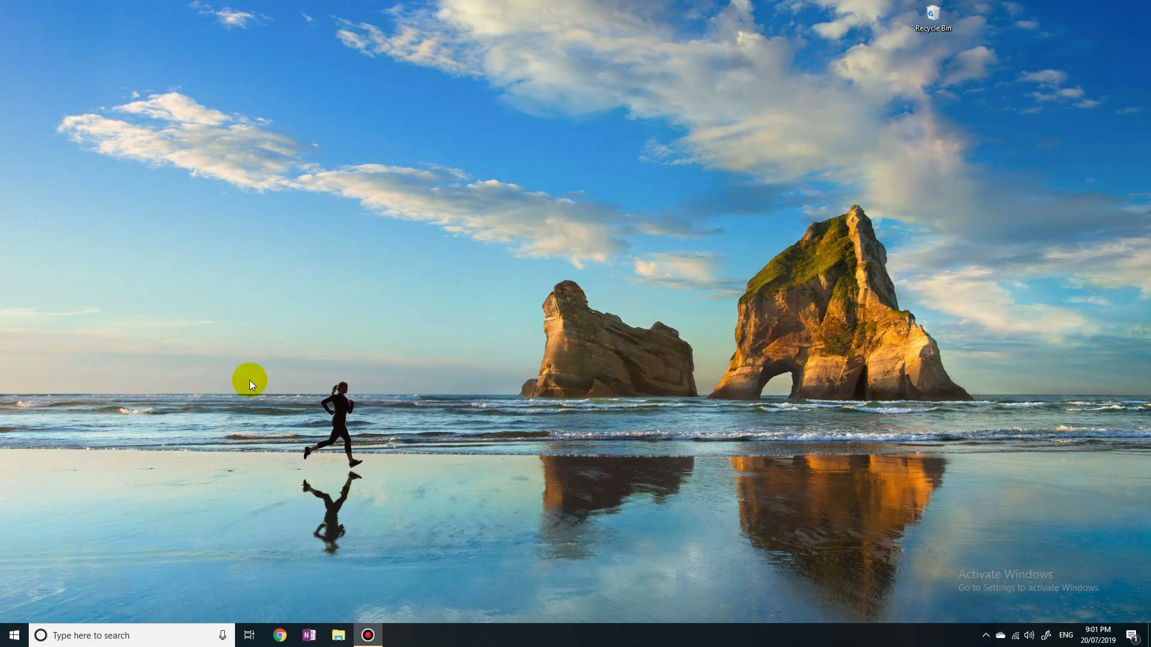
pyautogui.moveTo(579, 476)
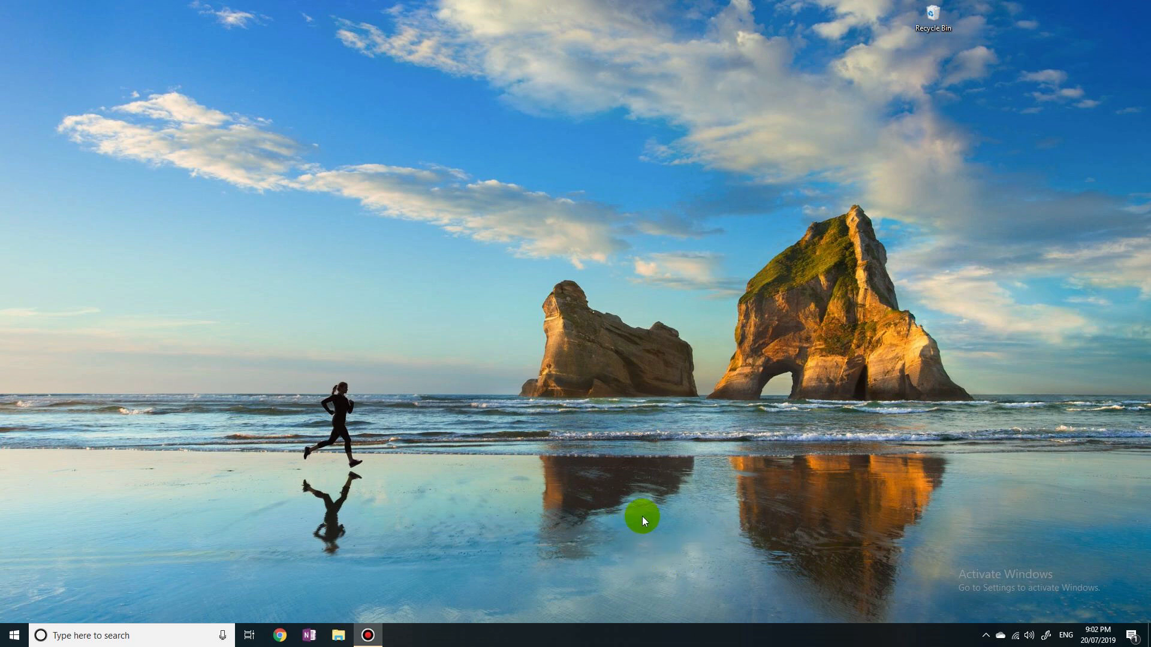
pyautogui.moveTo(1000, 603)
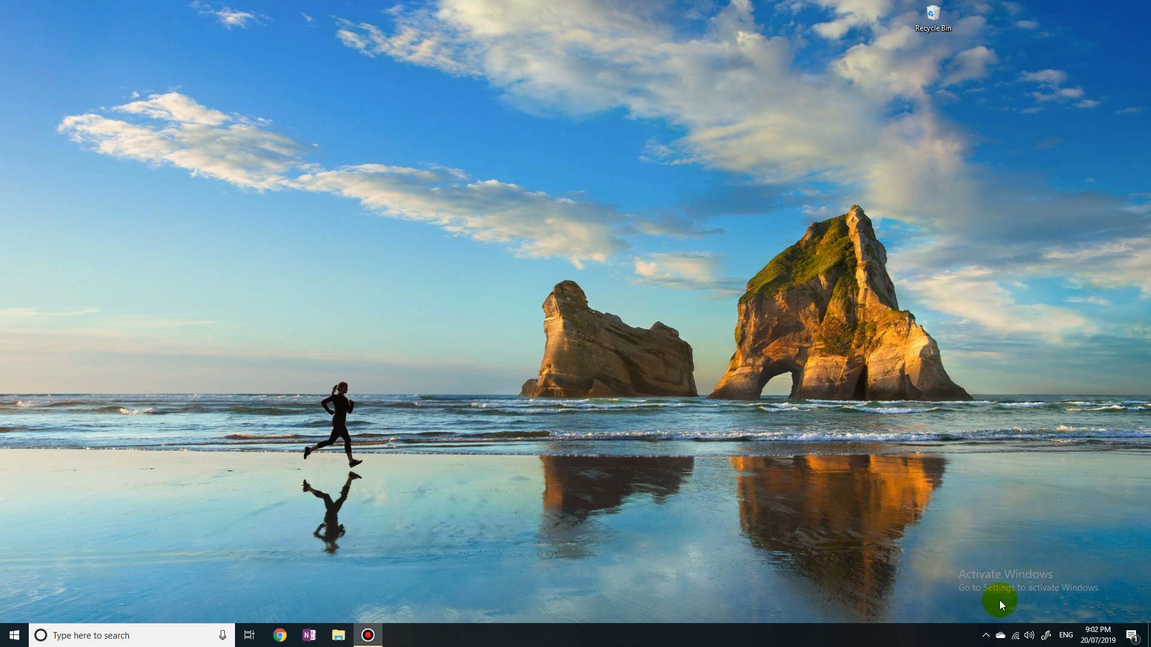
pyautogui.moveTo(1025, 521)
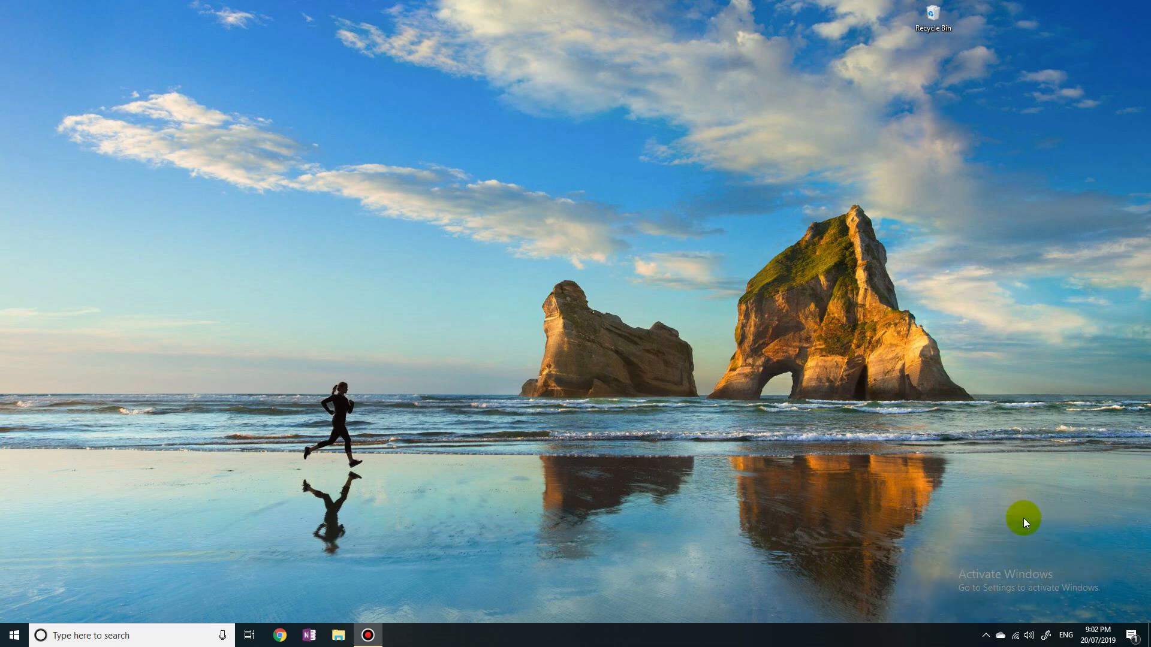
pyautogui.moveTo(656, 616)
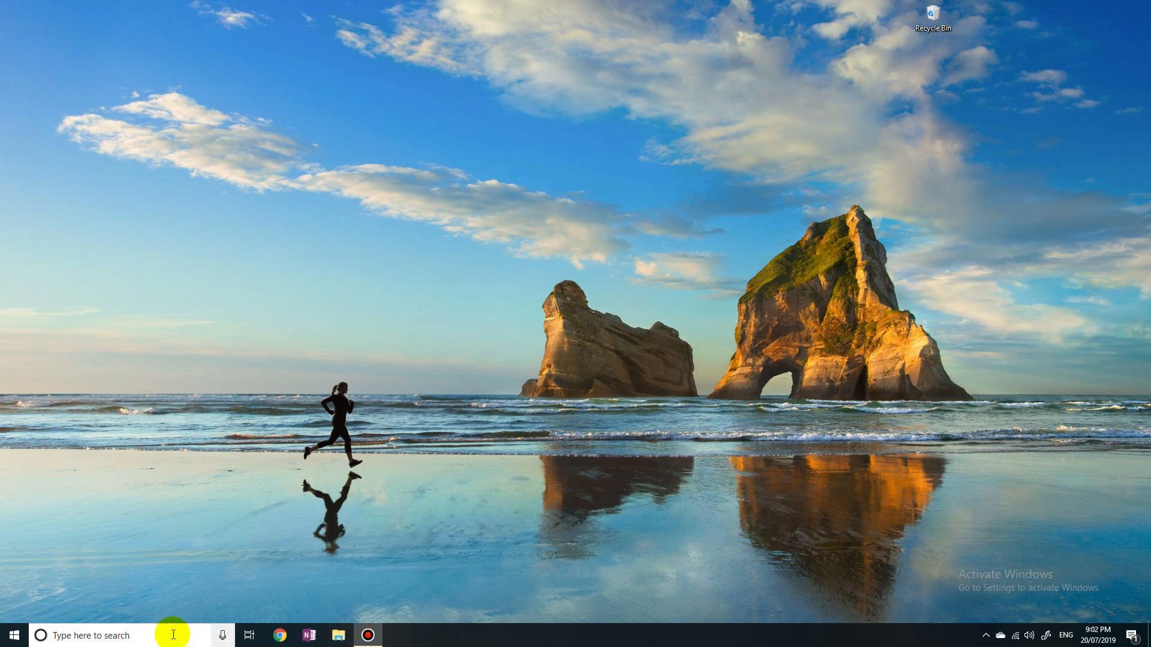
# - Search Windows for 'activation' from the taskbar search box
pyautogui.click(96, 636)
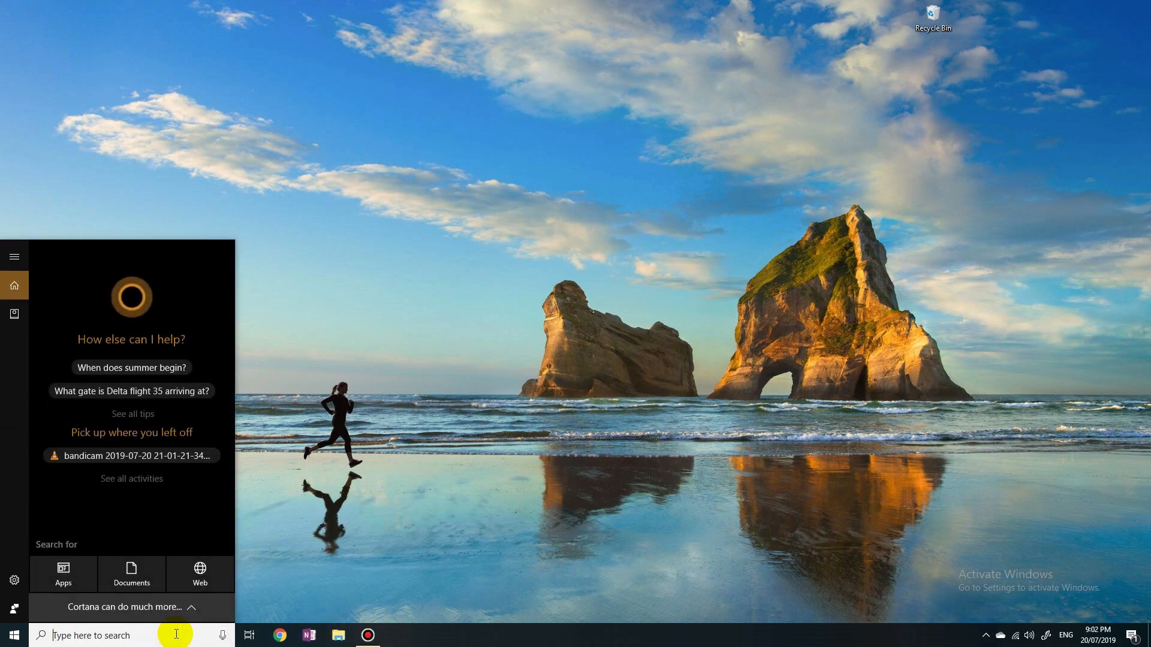
pyautogui.write('activation')
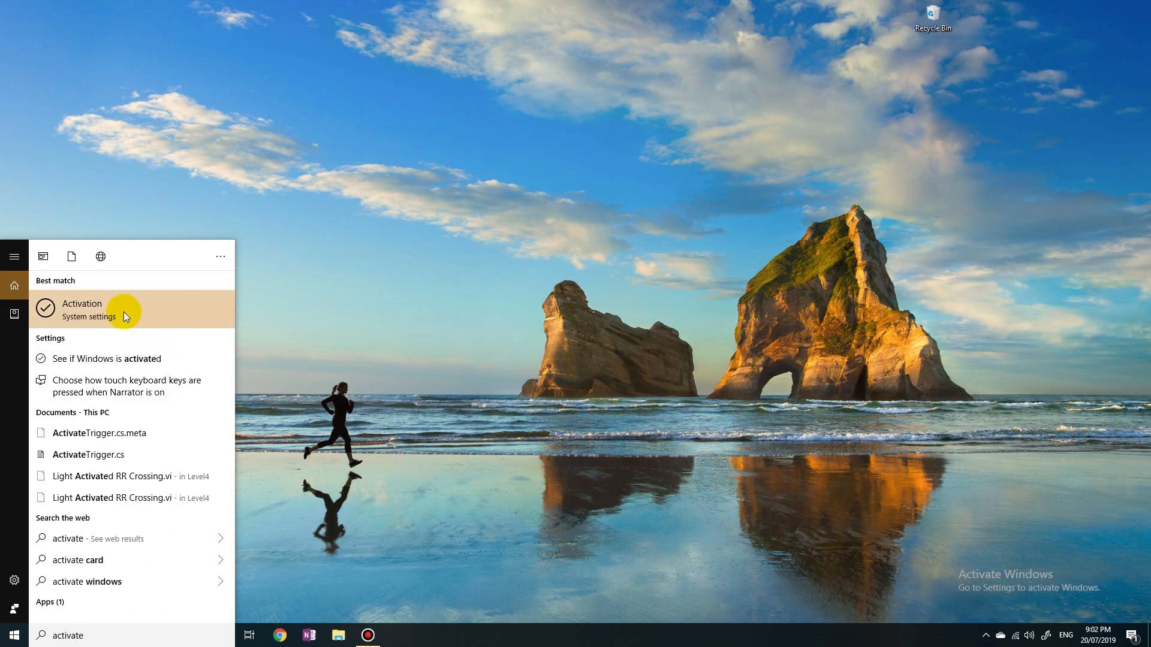
# - Go to the Activation settings page and start the activation troubleshooter
pyautogui.click(83, 309)
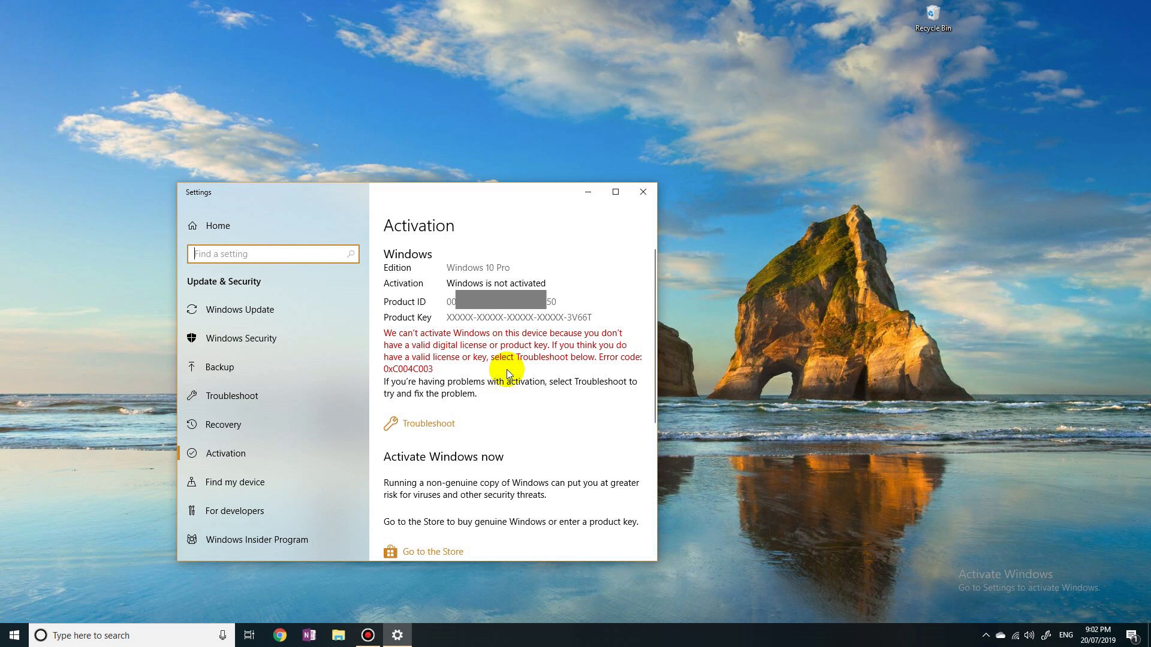
pyautogui.moveTo(478, 410)
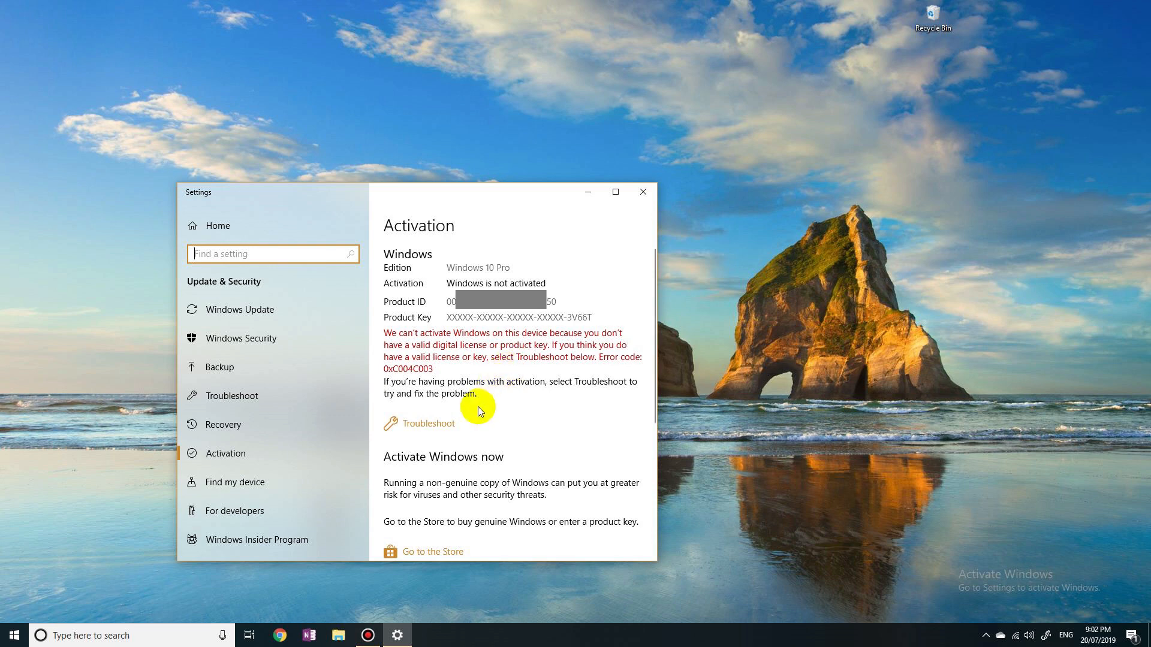
pyautogui.scroll(-3)
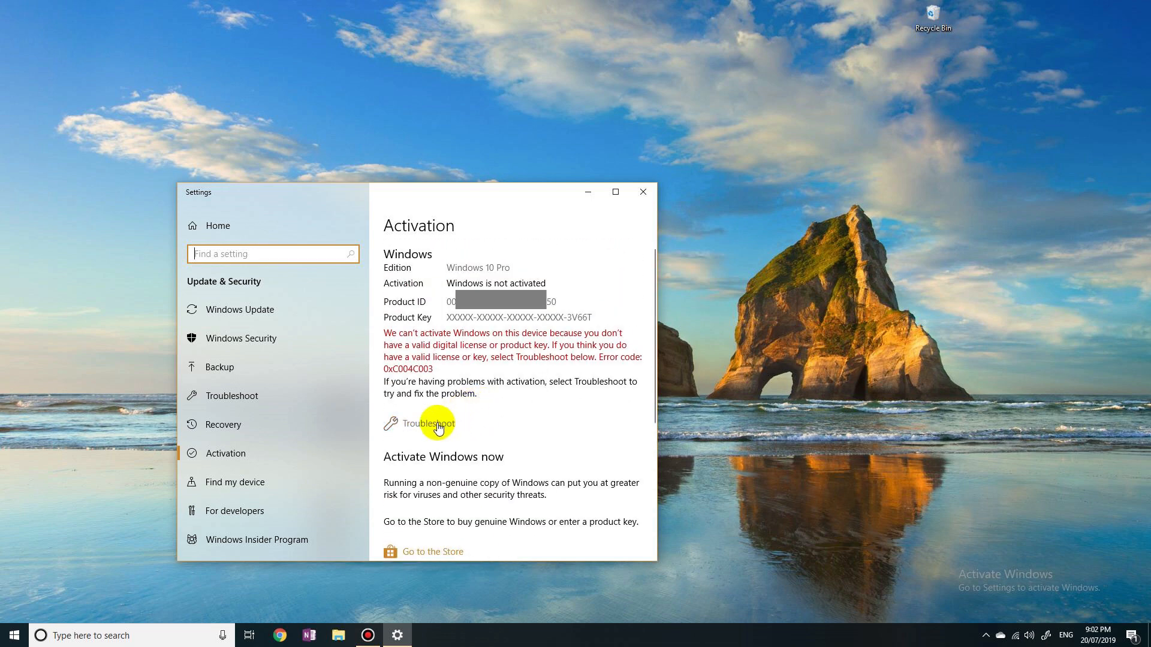
pyautogui.click(427, 423)
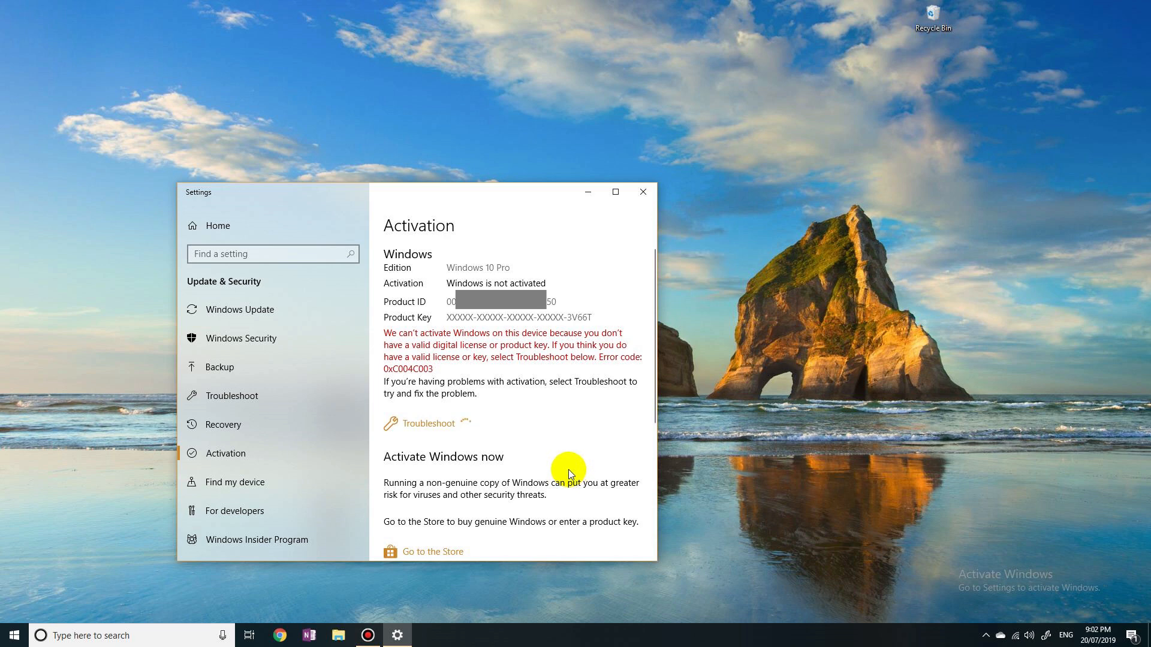
# - Let the Windows Activation troubleshooter run its problem detection
pyautogui.click(427, 424)
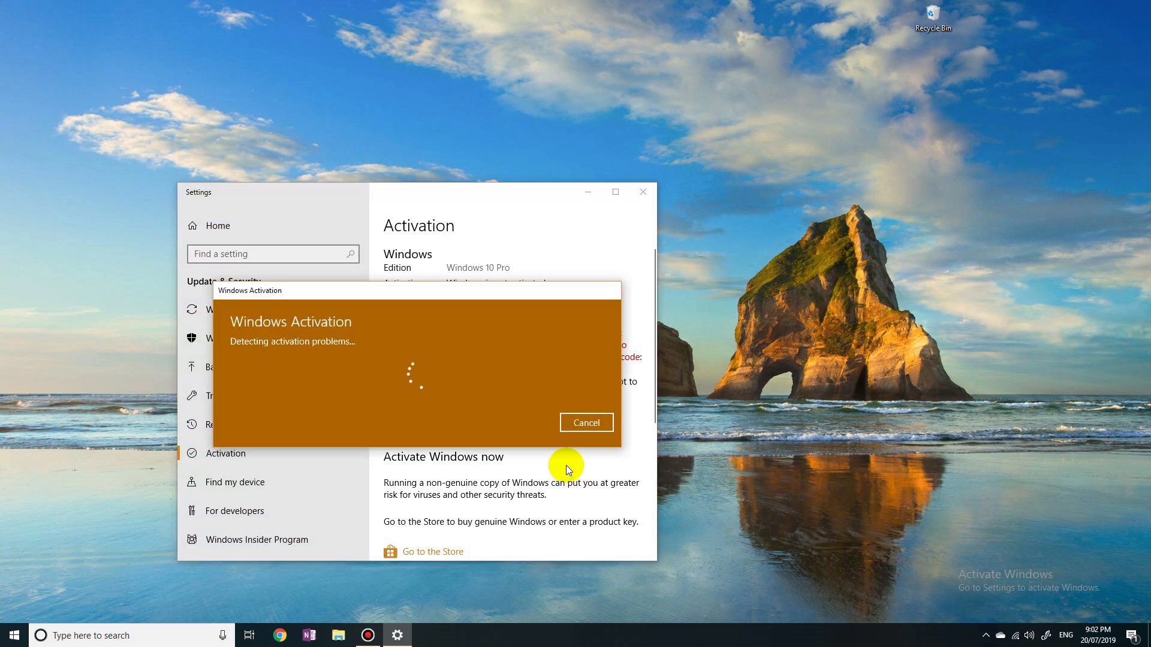
pyautogui.moveTo(567, 456)
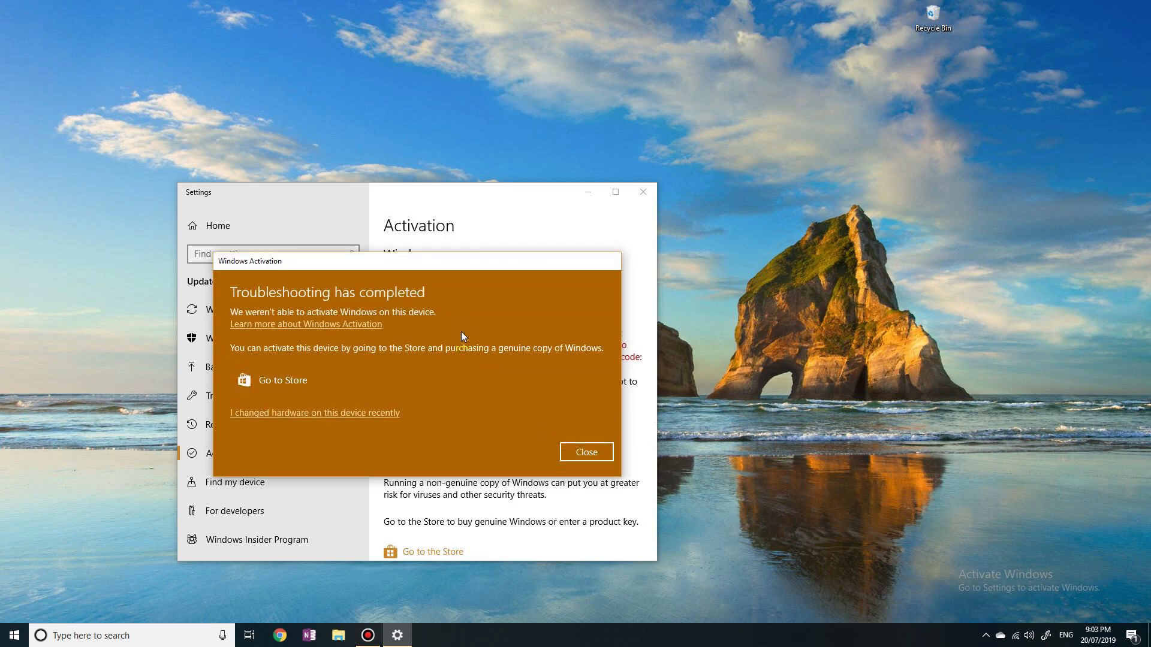
pyautogui.moveTo(359, 325)
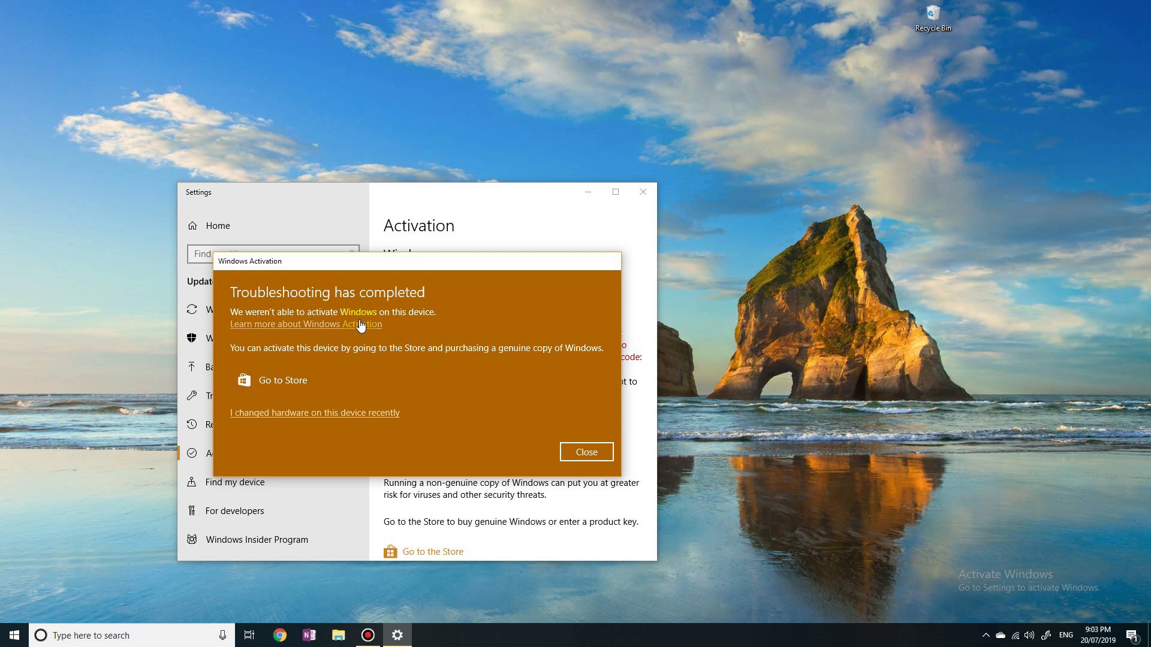
pyautogui.moveTo(367, 331)
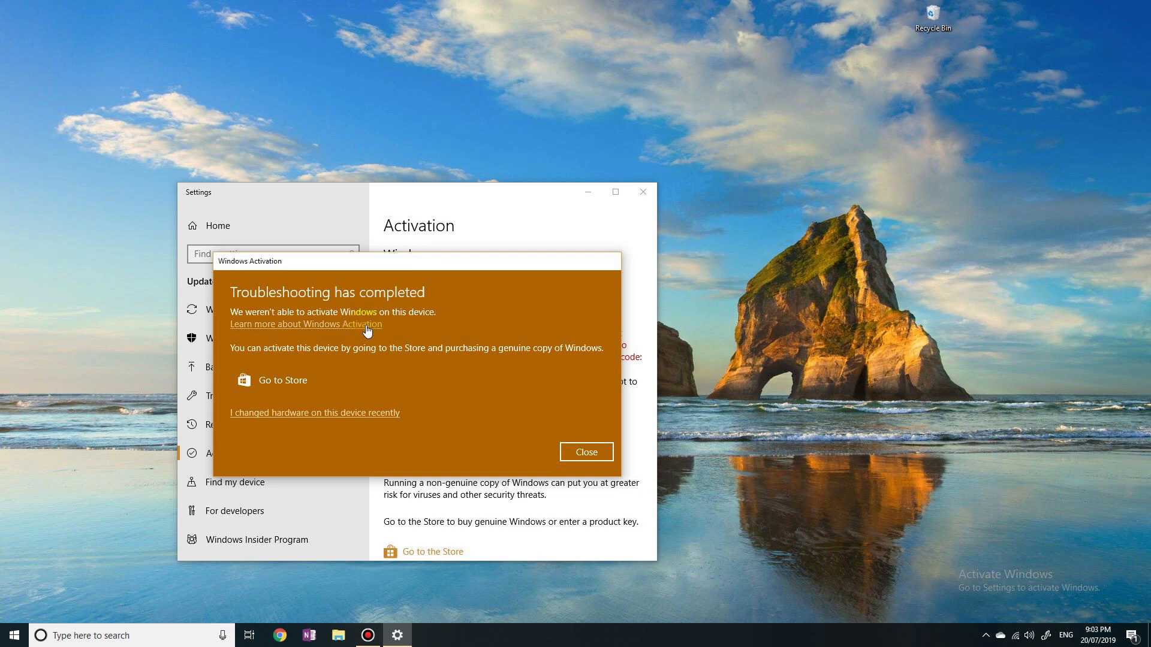
pyautogui.moveTo(262, 418)
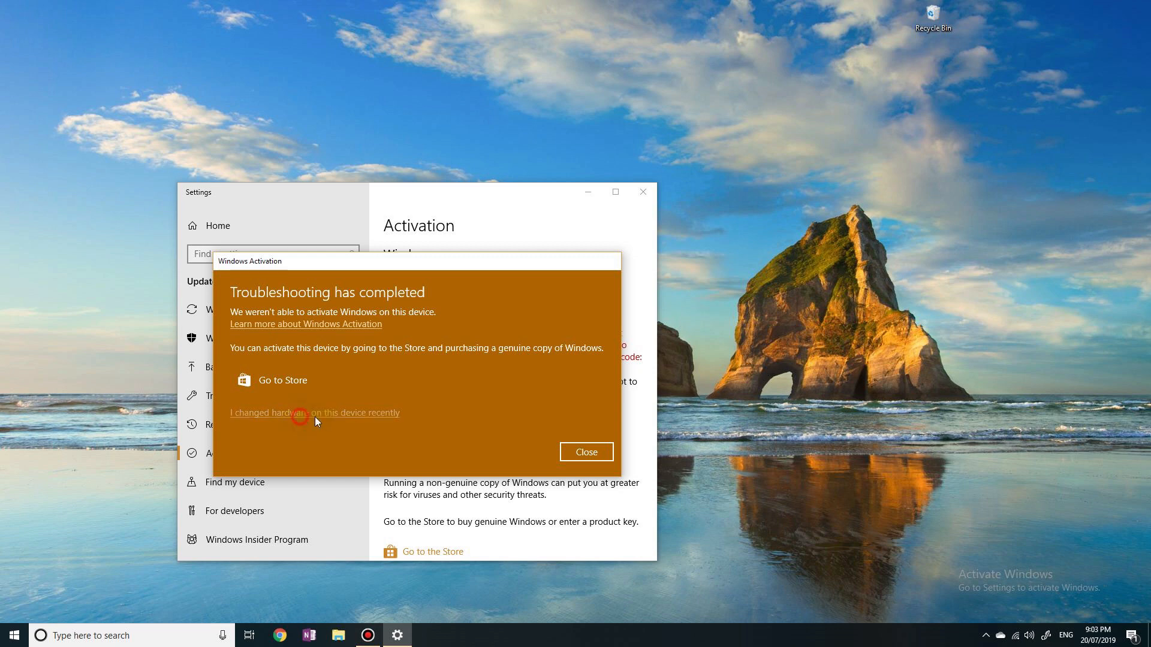
pyautogui.click(303, 411)
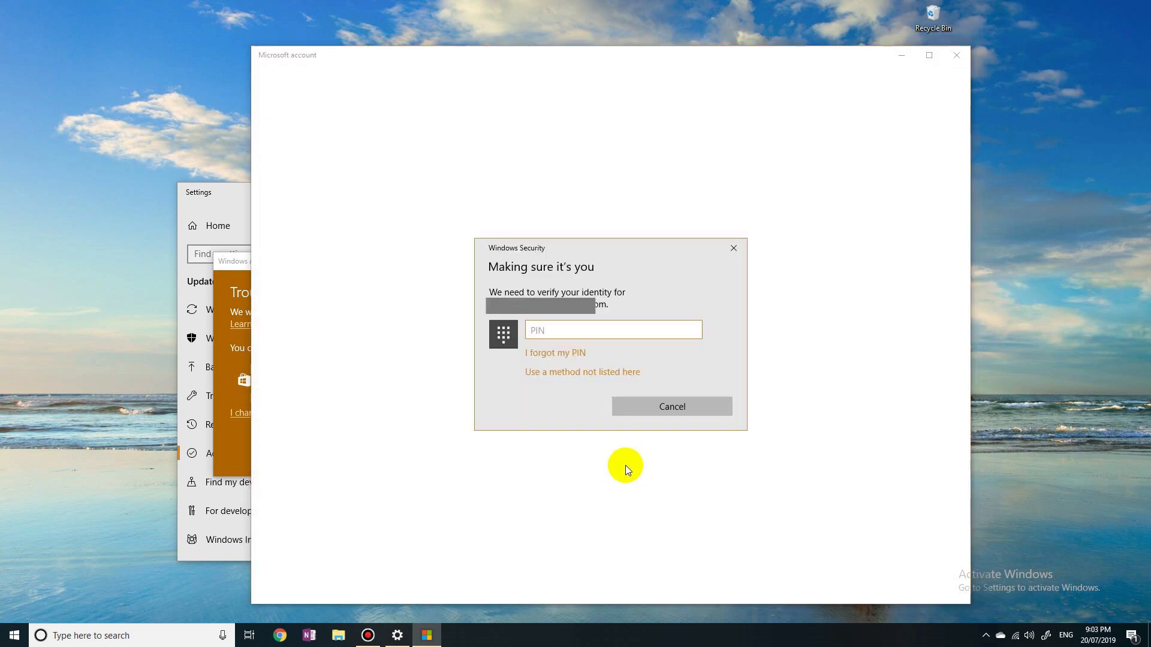
pyautogui.click(613, 330)
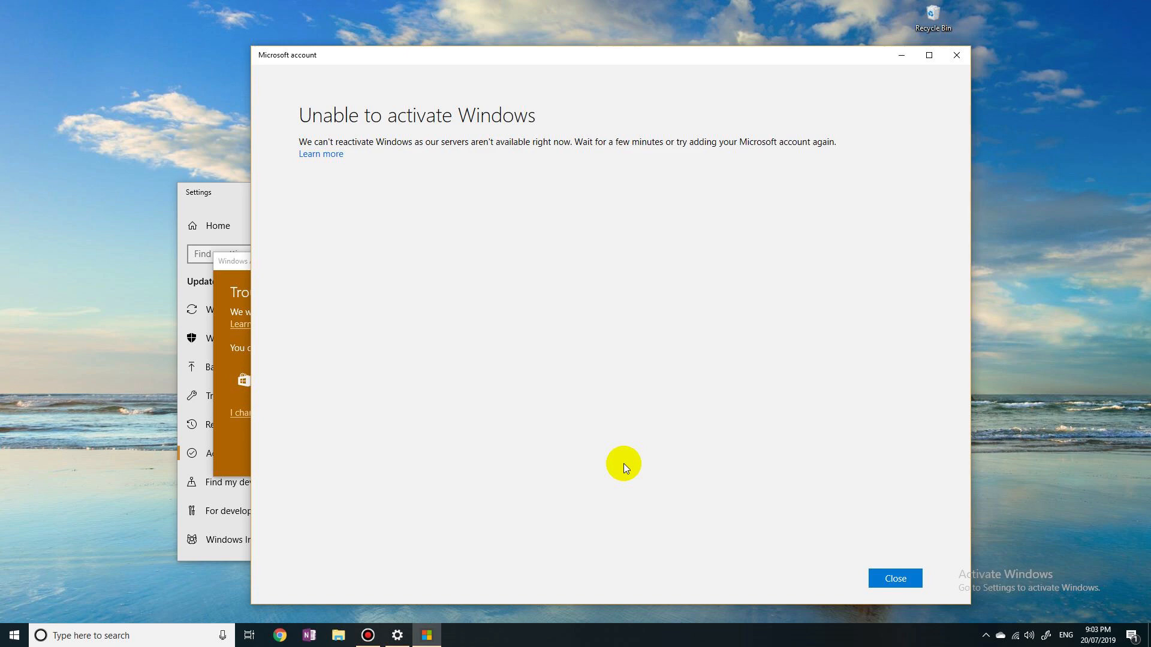
pyautogui.moveTo(512, 154)
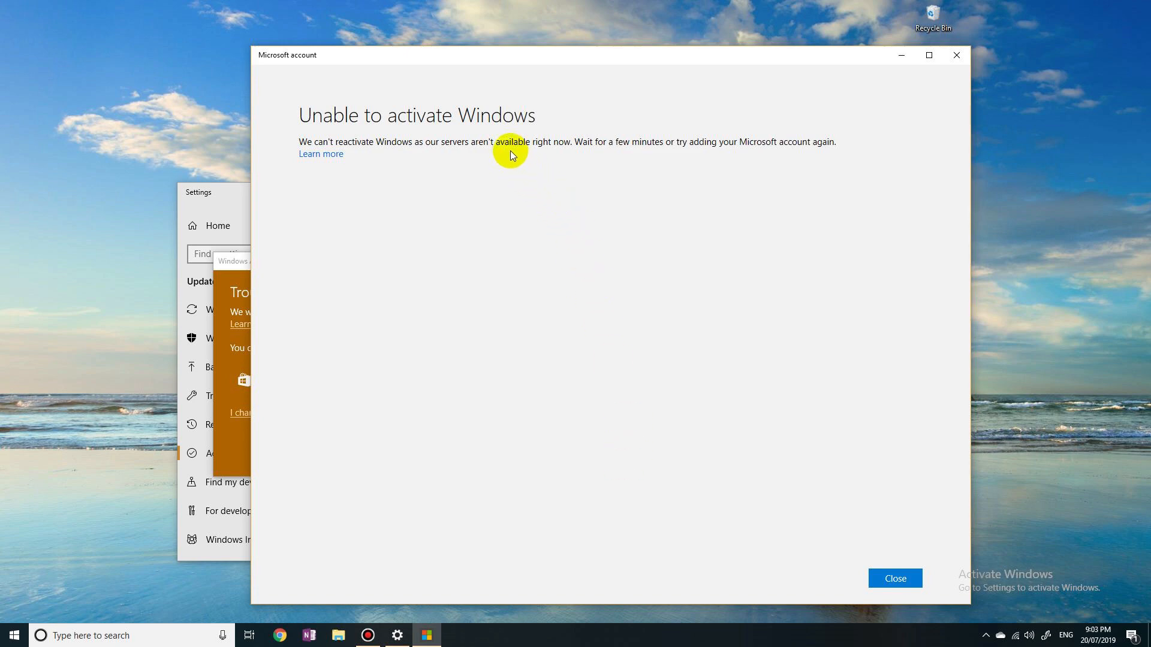
pyautogui.moveTo(688, 154)
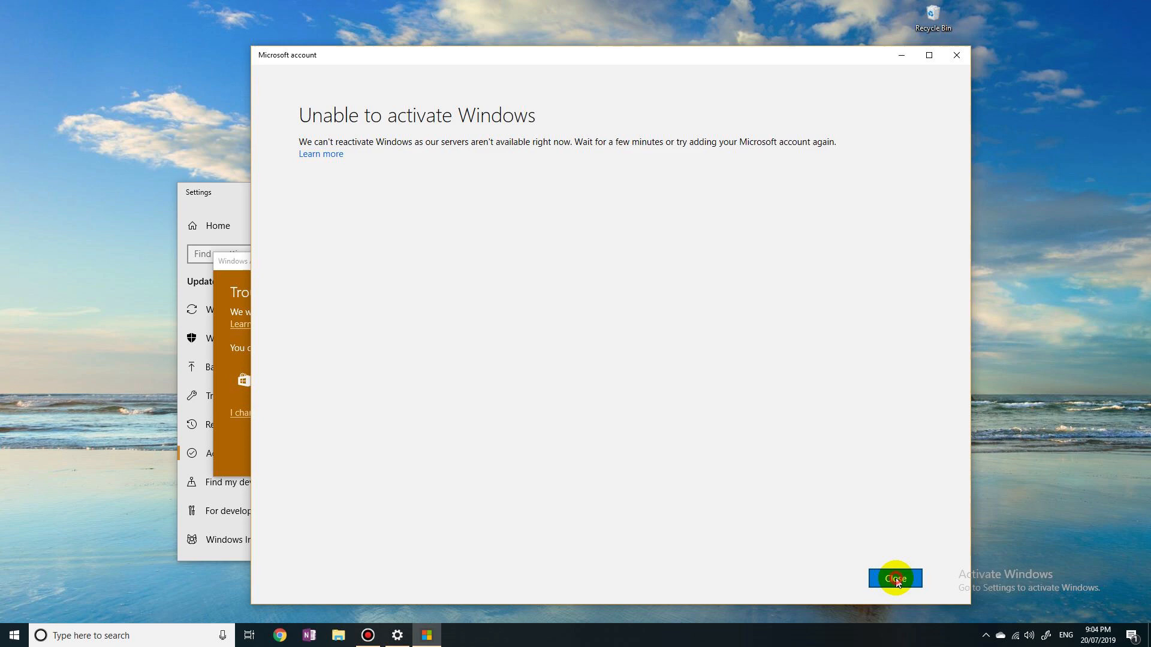
pyautogui.click(894, 578)
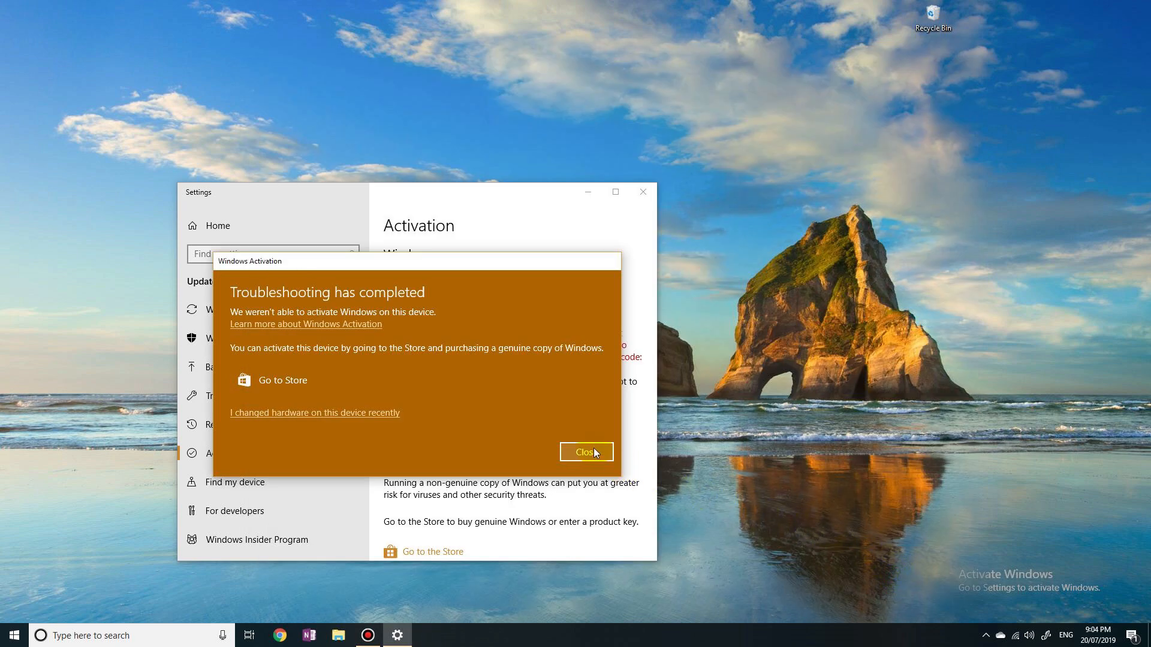
# - Close the troubleshooter results and return to the product key options on the Activation page
pyautogui.click(587, 452)
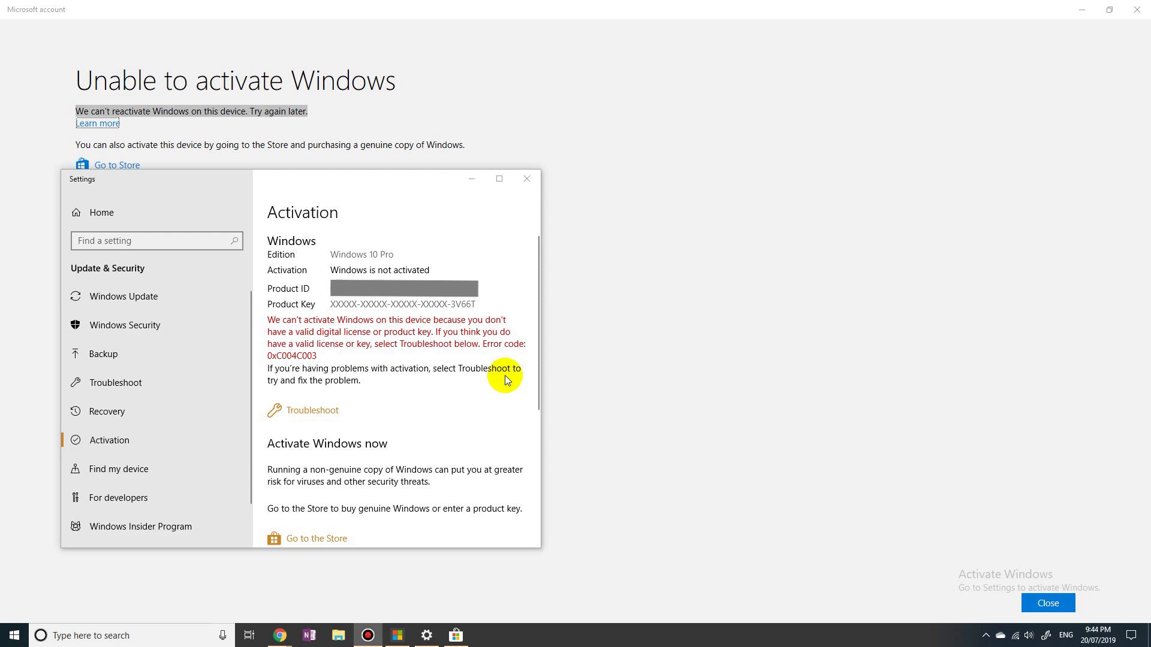
pyautogui.scroll(-3)
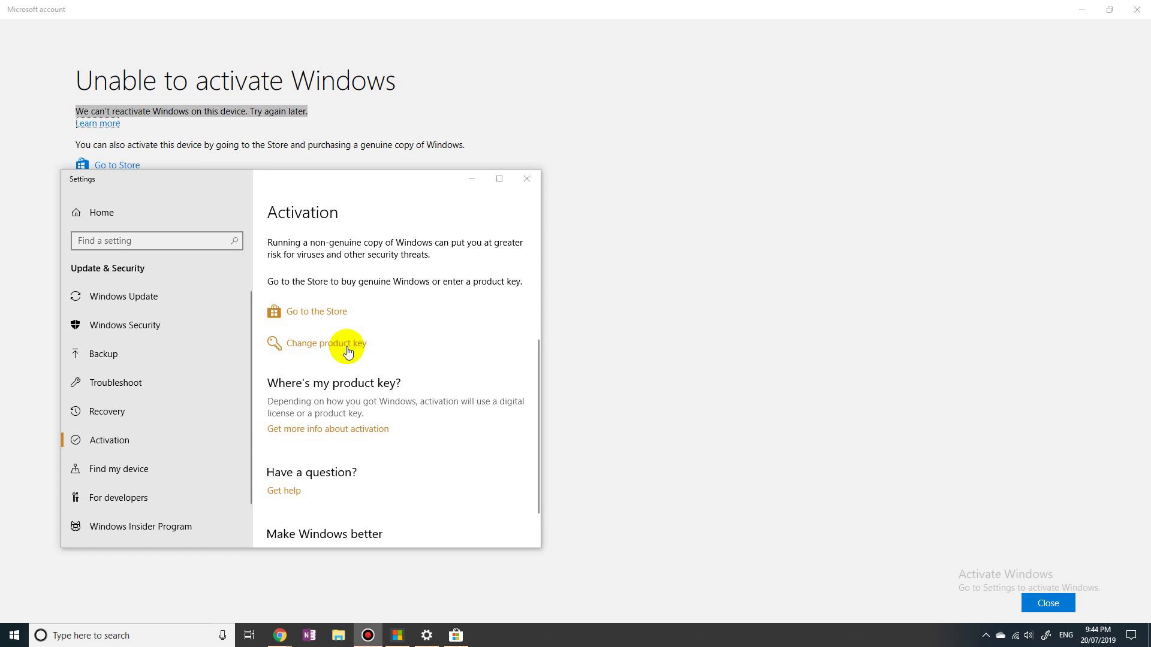
# - Enter a new Windows product key via 'Change product key' and submit it
pyautogui.click(325, 344)
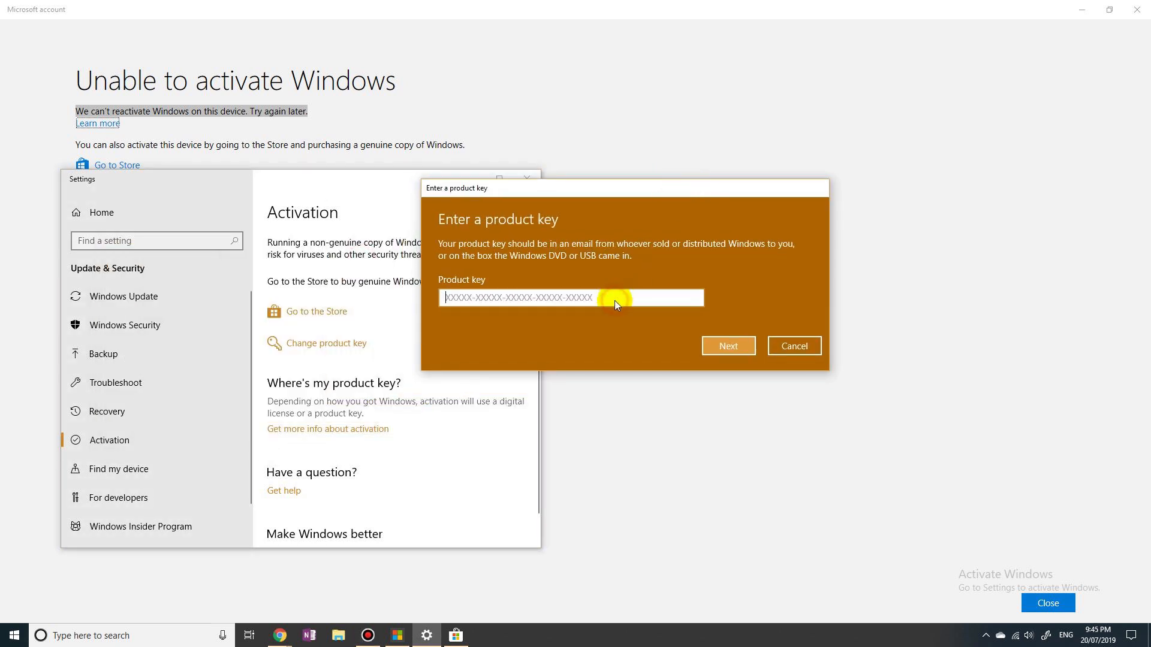
pyautogui.moveTo(582, 344)
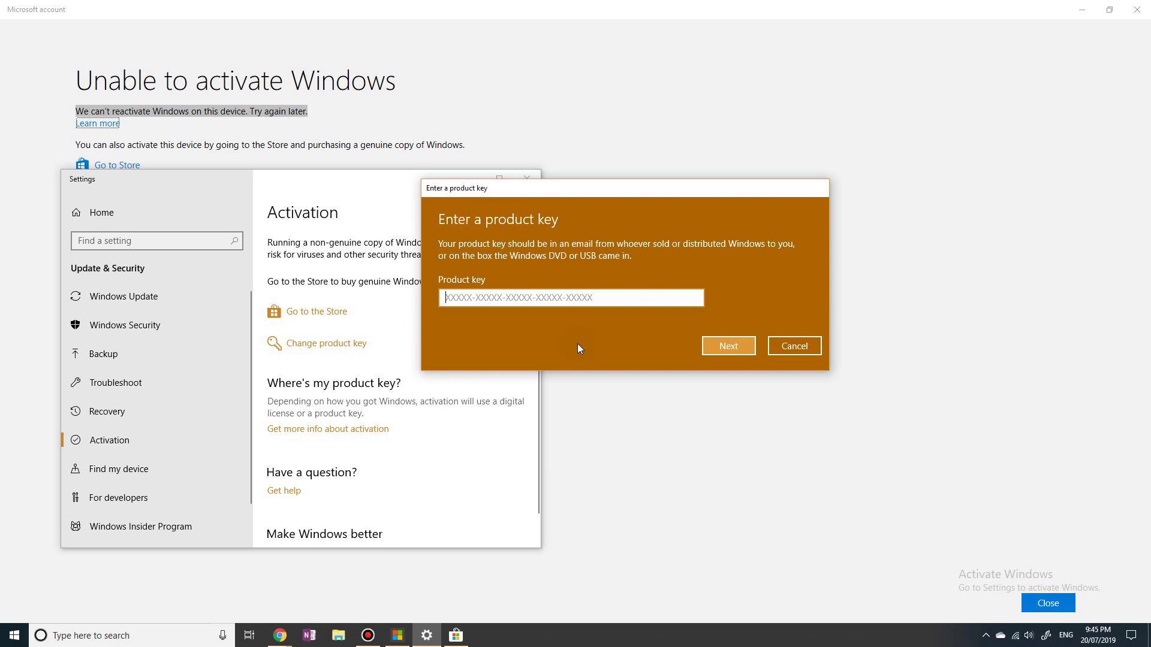
pyautogui.write('VQ')
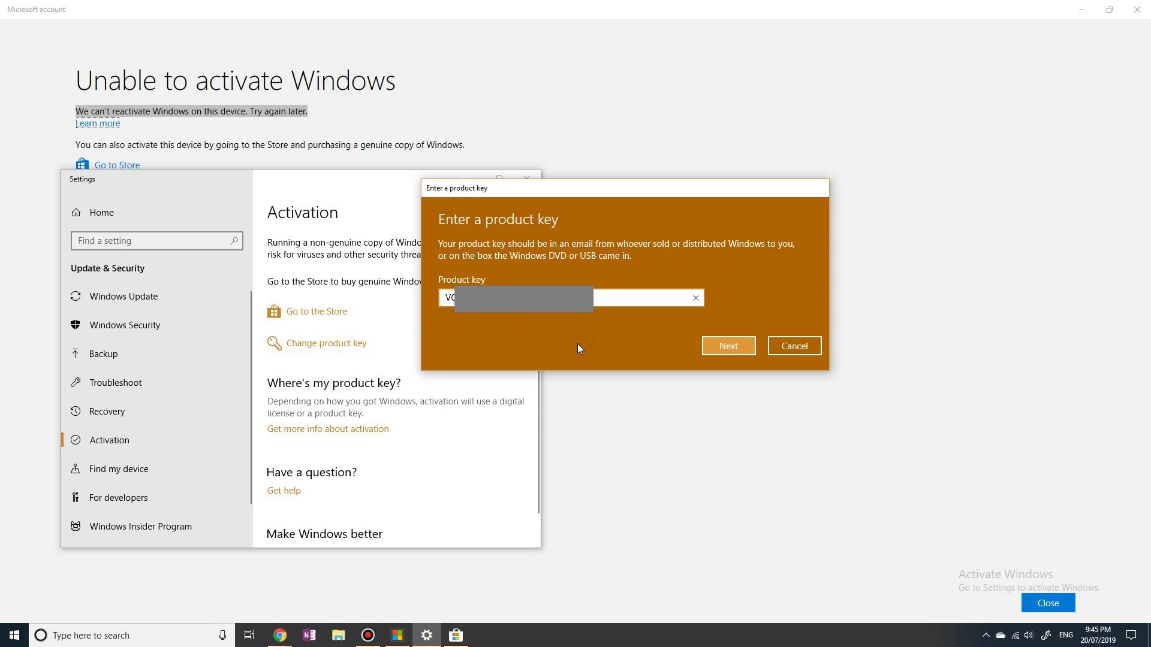
pyautogui.write('V')
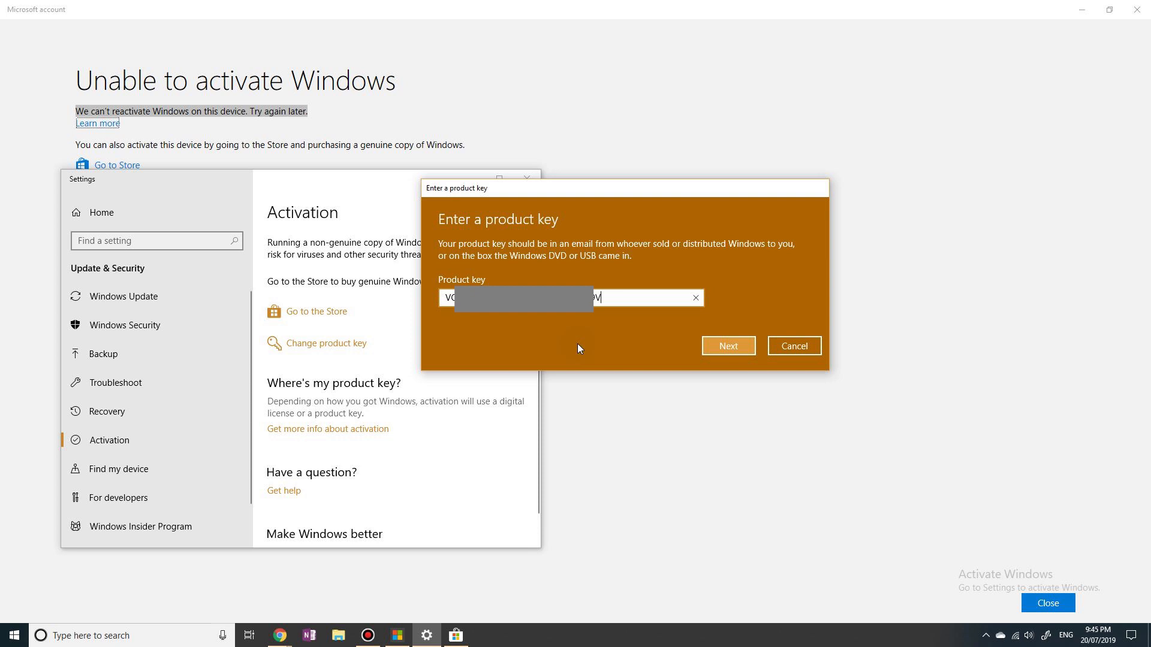
pyautogui.click(727, 345)
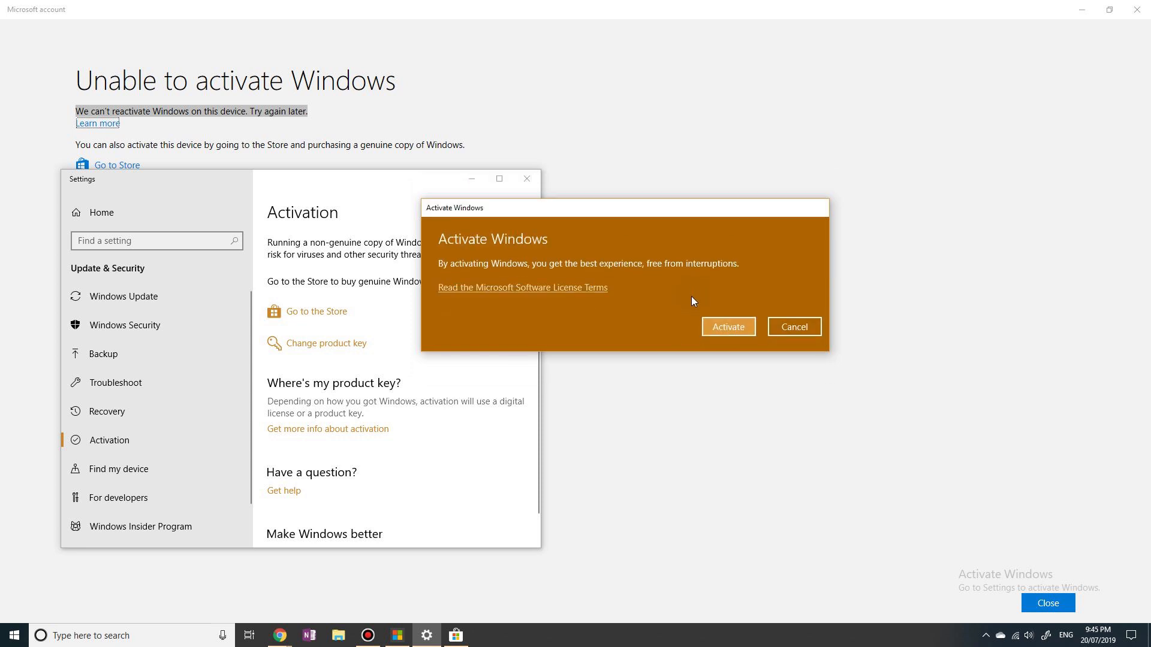
pyautogui.moveTo(728, 326)
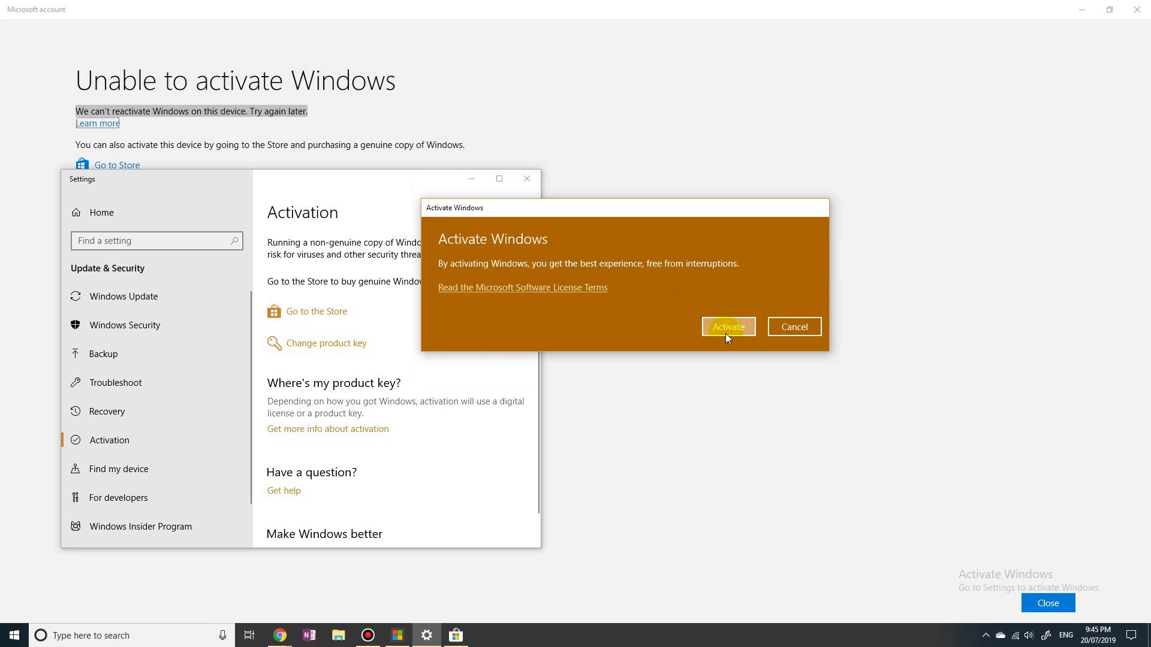
# - Activate Windows with the new key and dismiss the 'Windows is activated' message
pyautogui.click(727, 326)
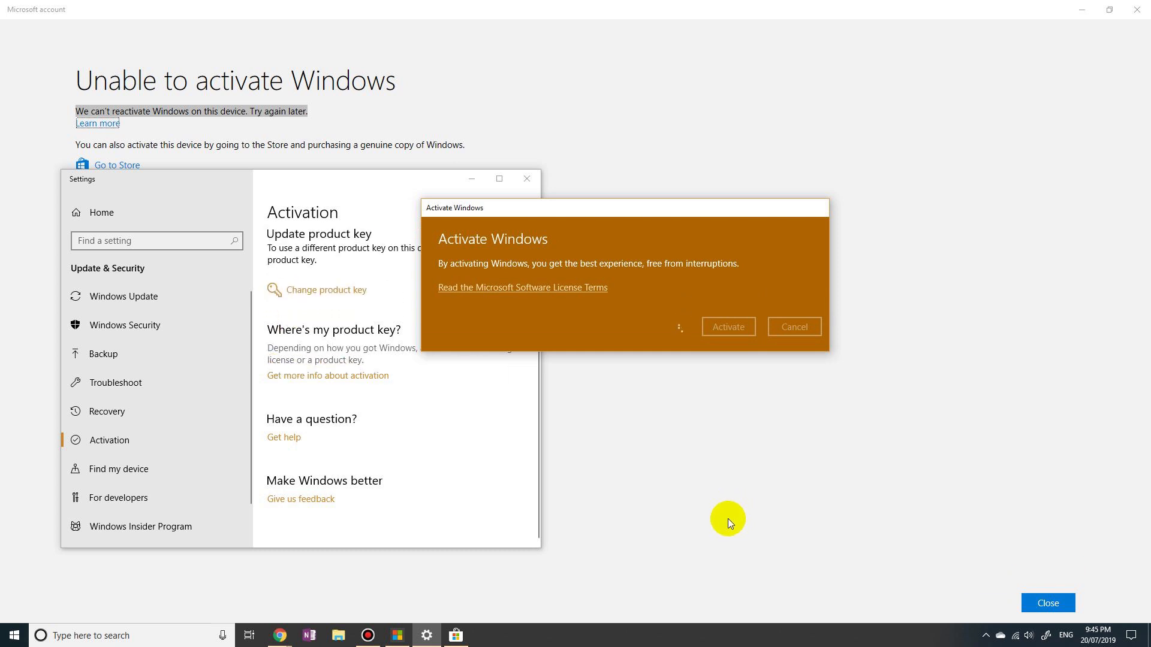
pyautogui.click(727, 326)
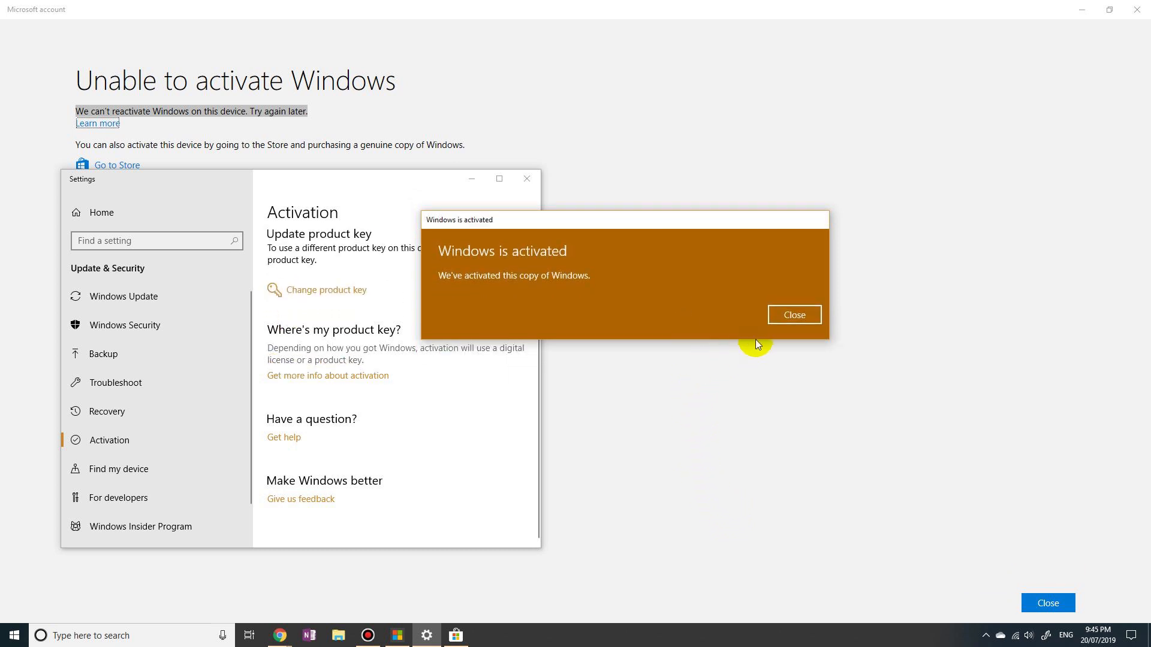
pyautogui.click(794, 314)
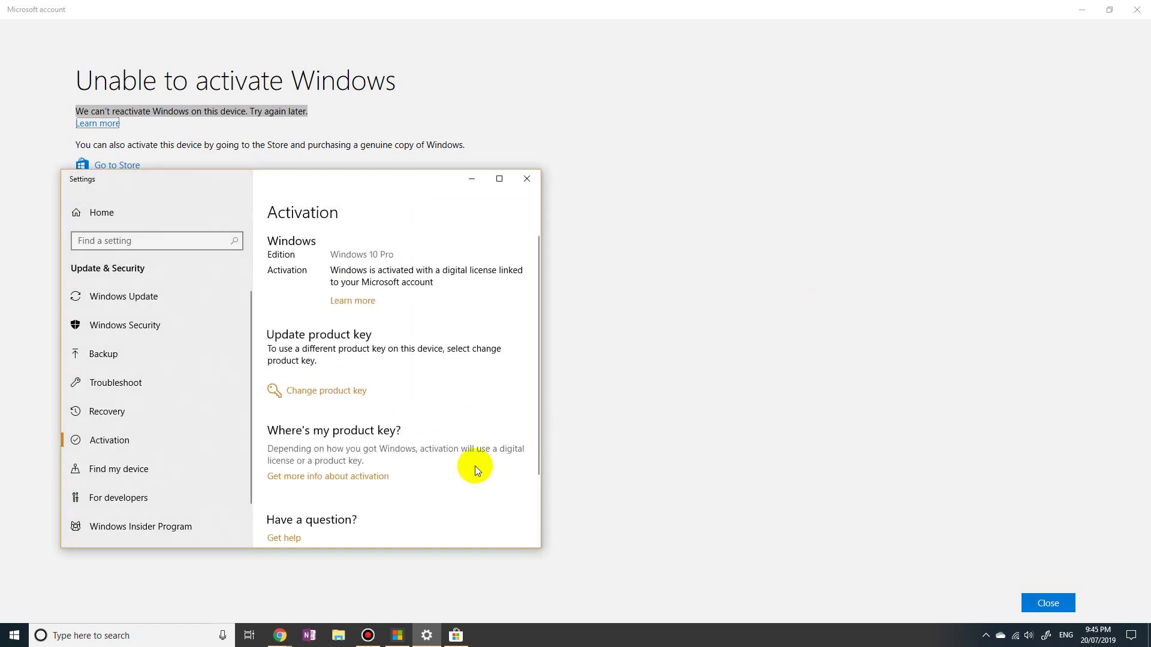